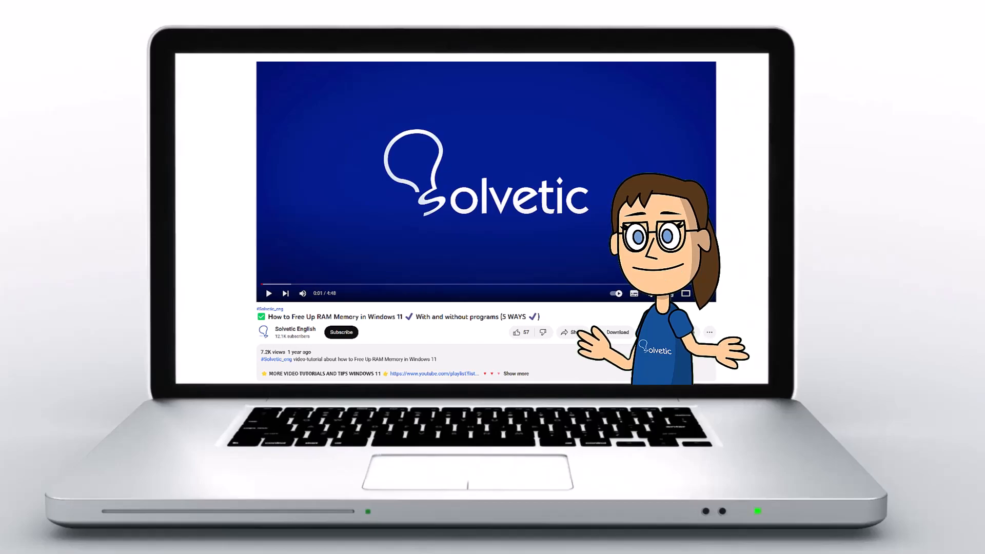
Launch Terminal (Admin) from the Start button's right-click menu and approve the UAC prompt.
{"action": "left_click", "coordinate": [516, 373]}
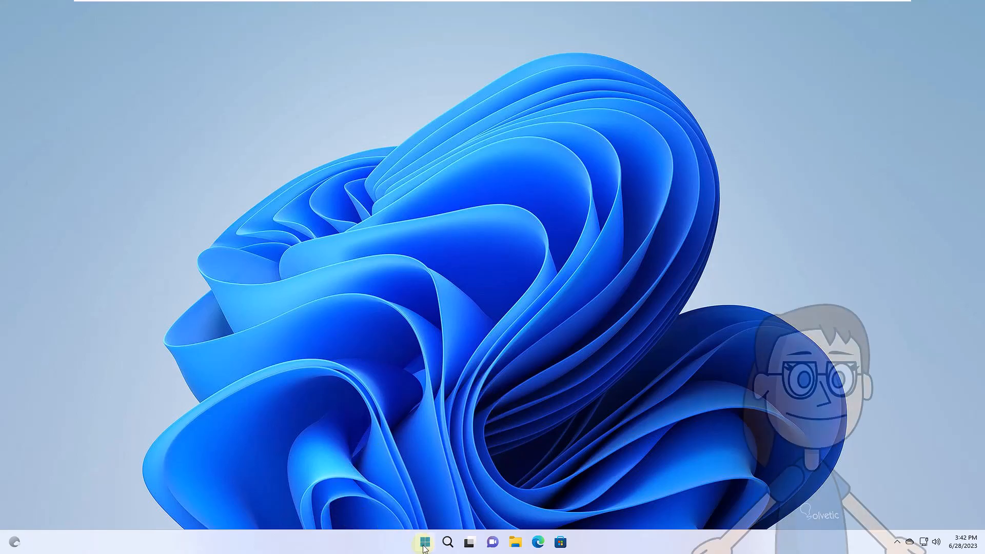
{"action": "right_click", "coordinate": [424, 542]}
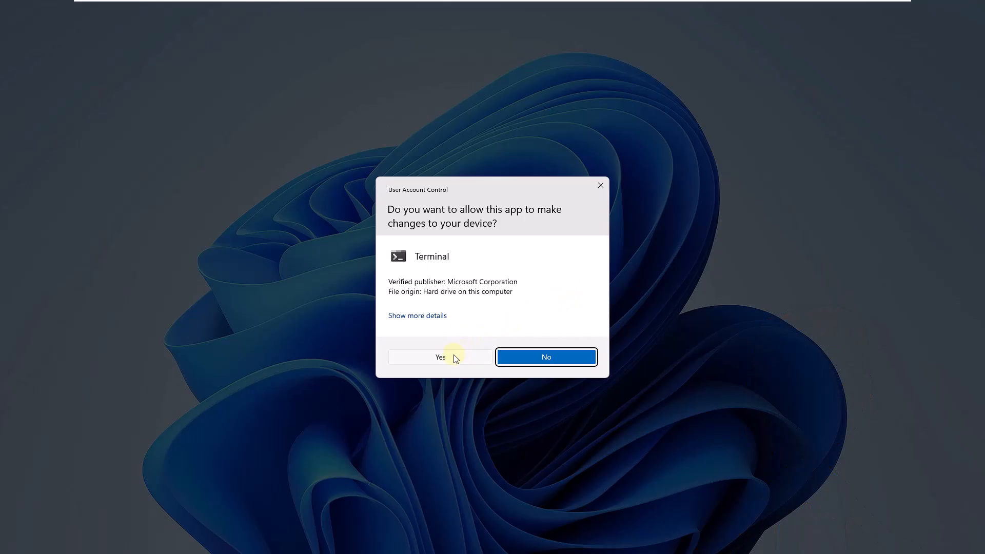
{"action": "left_click", "coordinate": [440, 357]}
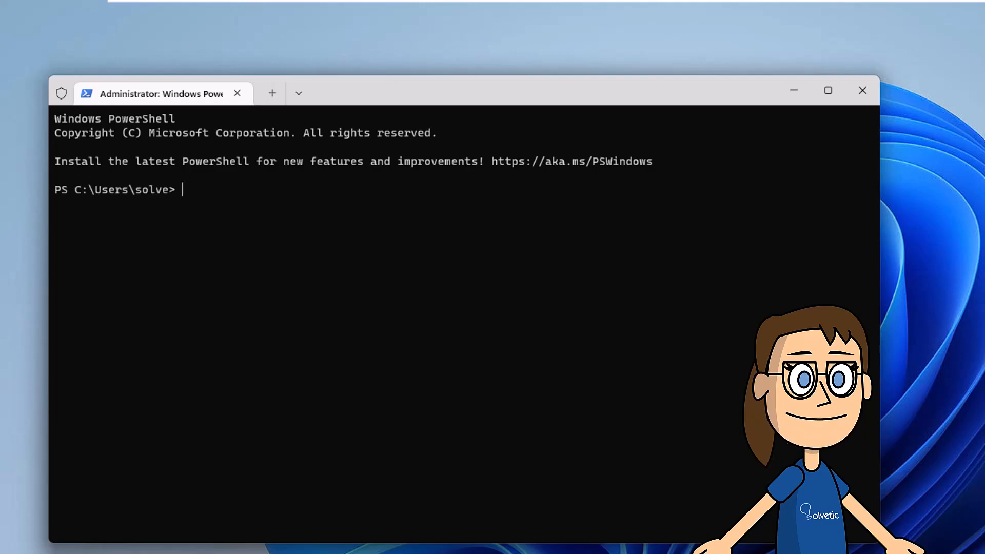
Run tracert solvetic.com to trace the network route to that host.
{"action": "type", "text": "trac"}
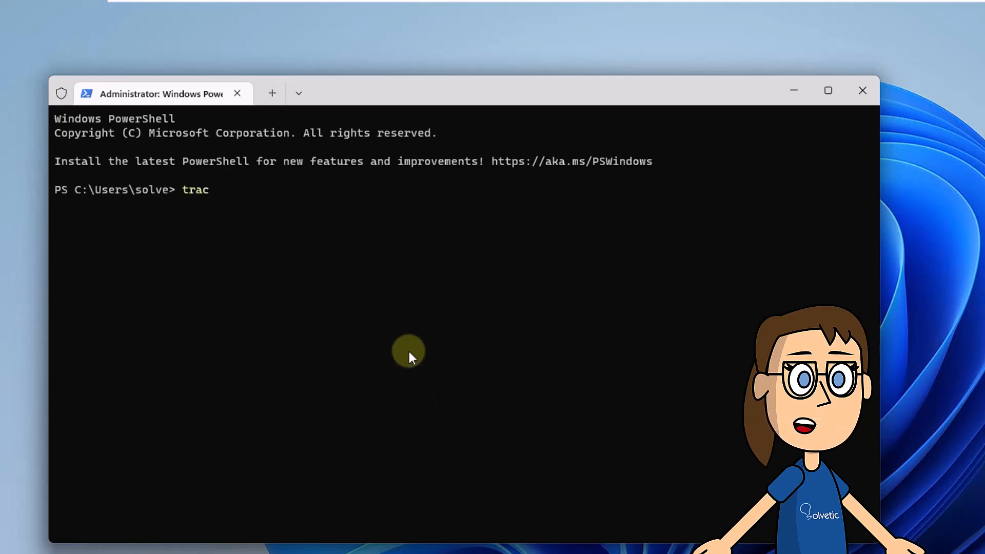
{"action": "type", "text": "ert solvetic"}
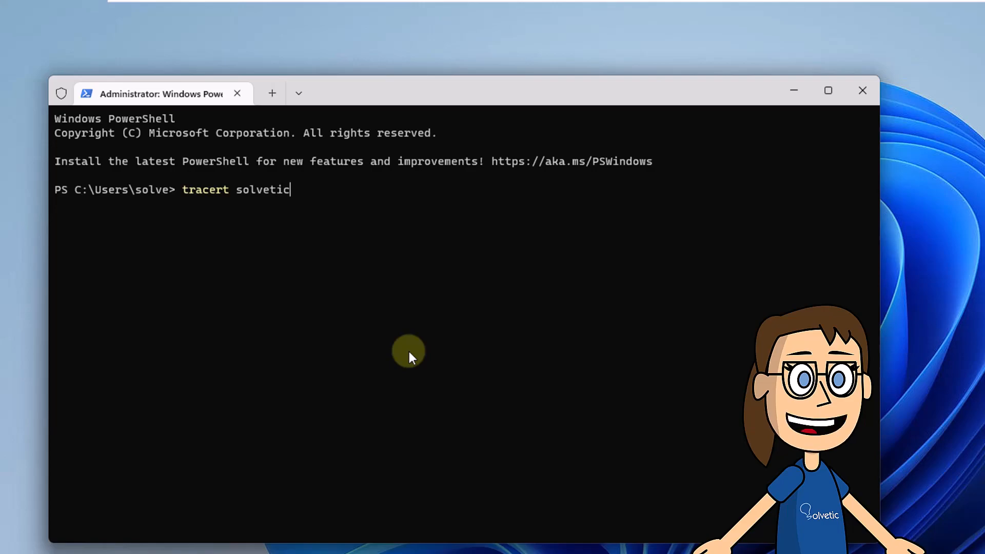
{"action": "type", "text": ".com"}
{"action": "type", "text": "ro"}
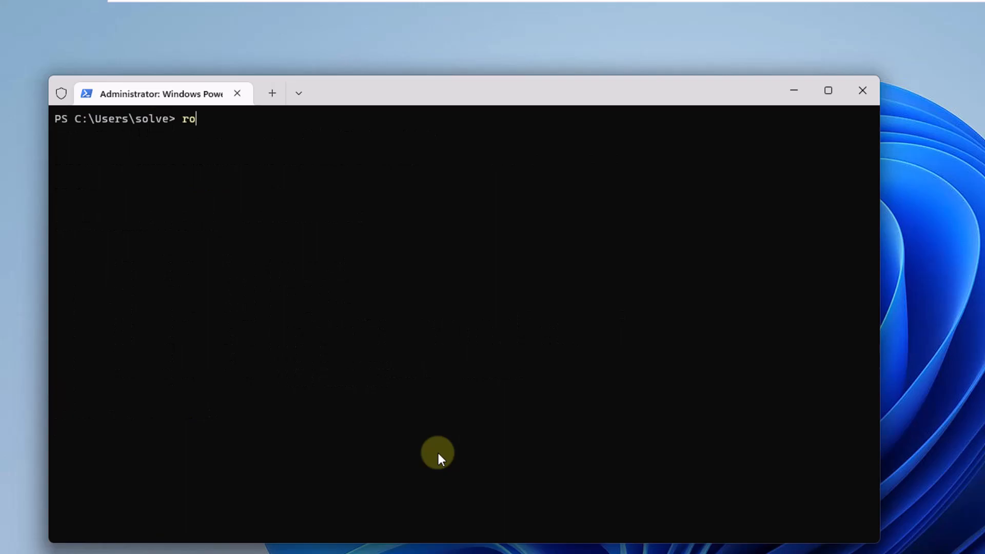
Run route print, scroll to check Persistent Routes shows None, then clear the console.
{"action": "type", "text": "ute print"}
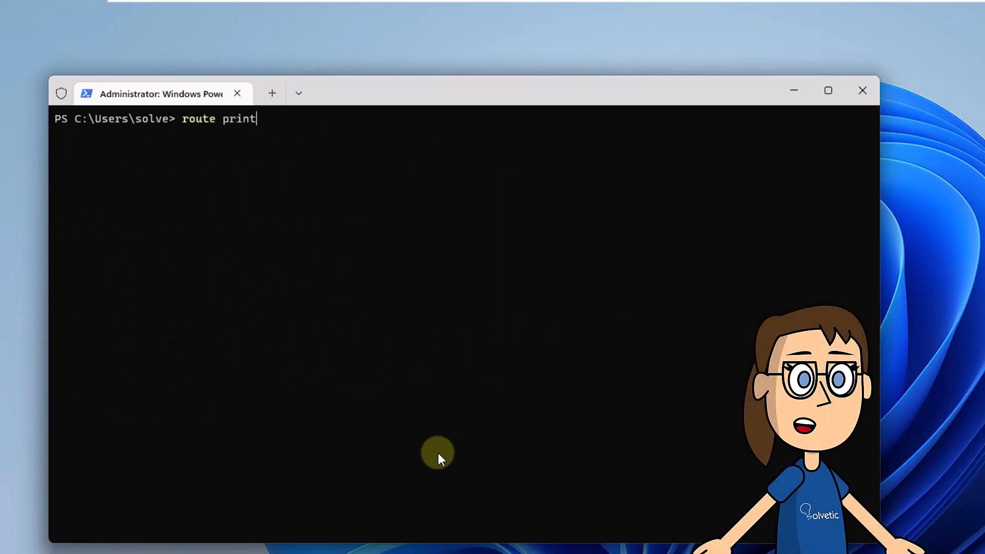
{"action": "key", "text": "Return"}
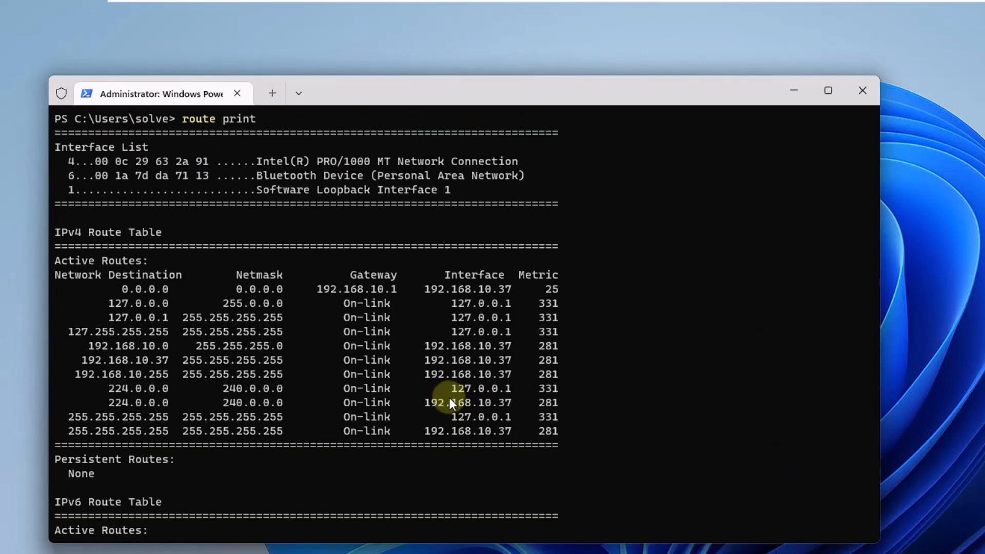
{"action": "scroll", "scroll_direction": "down", "scroll_amount": 3}
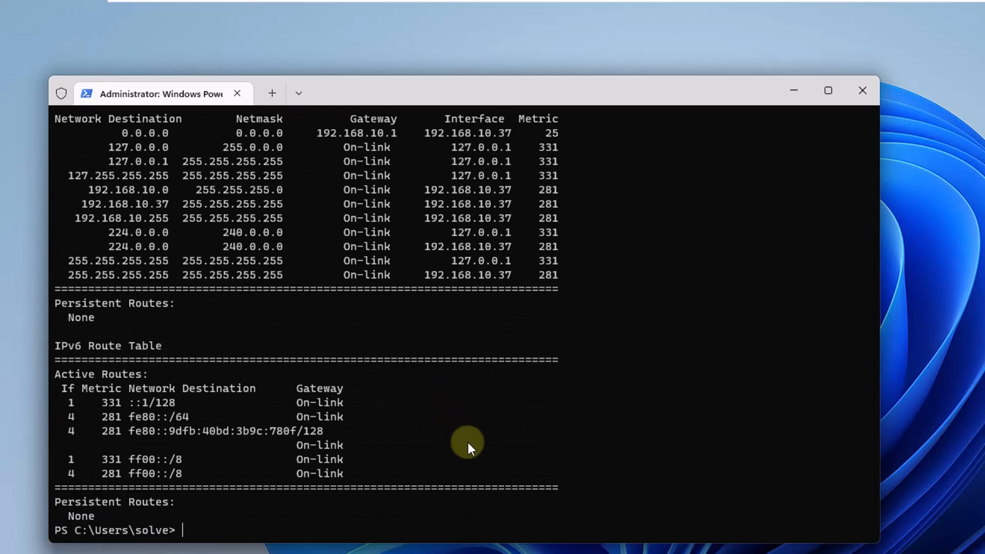
{"action": "mouse_move", "coordinate": [468, 442]}
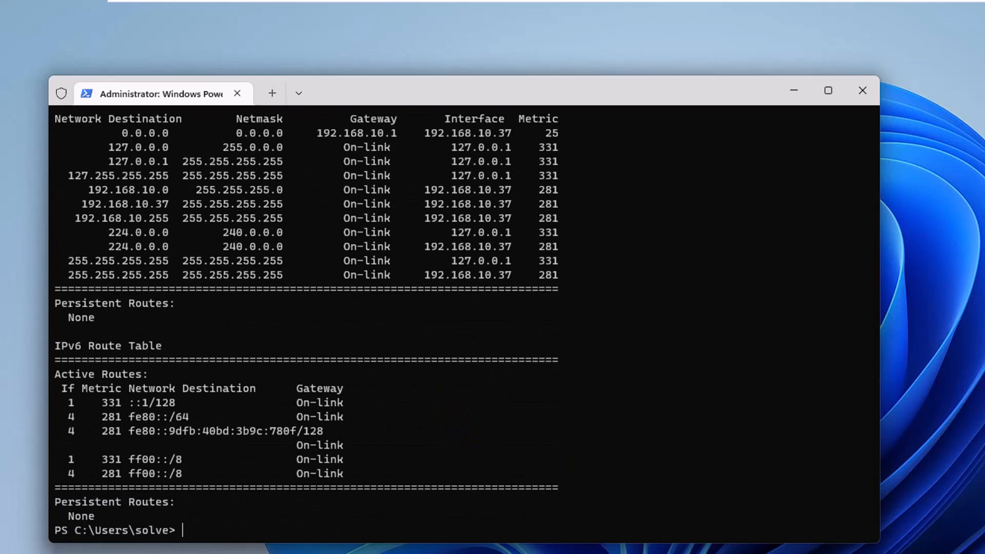
{"action": "type", "text": "cler"}
{"action": "type", "text": "rou"}
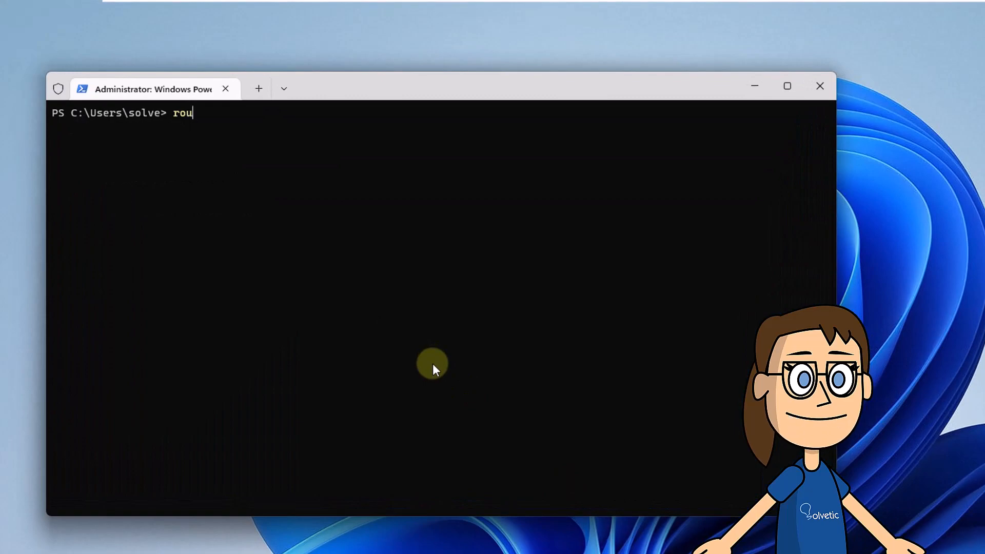
Run route ADD 192.168.10.51 MASK 255.255.255.255 192.168.10.1.
{"action": "type", "text": "te ADD"}
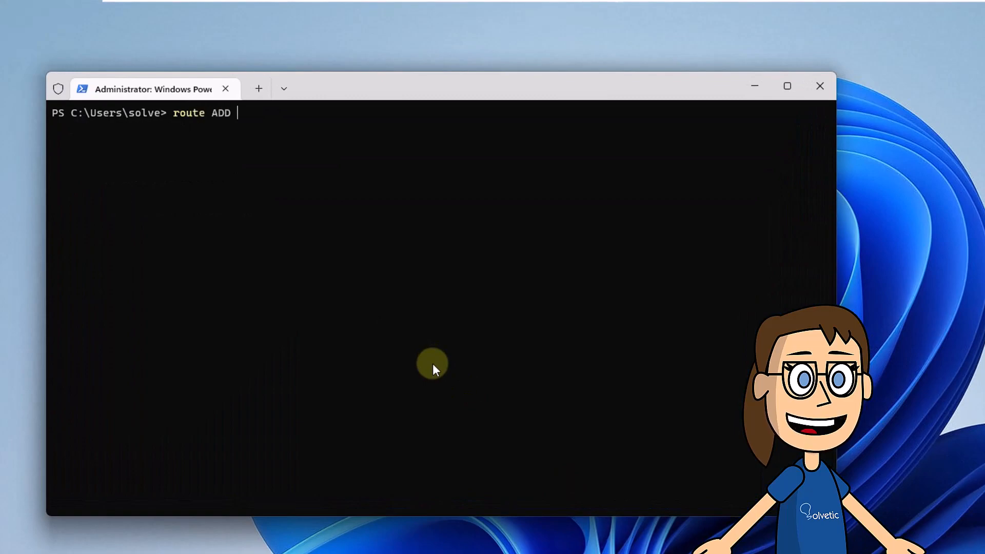
{"action": "type", "text": "192.16"}
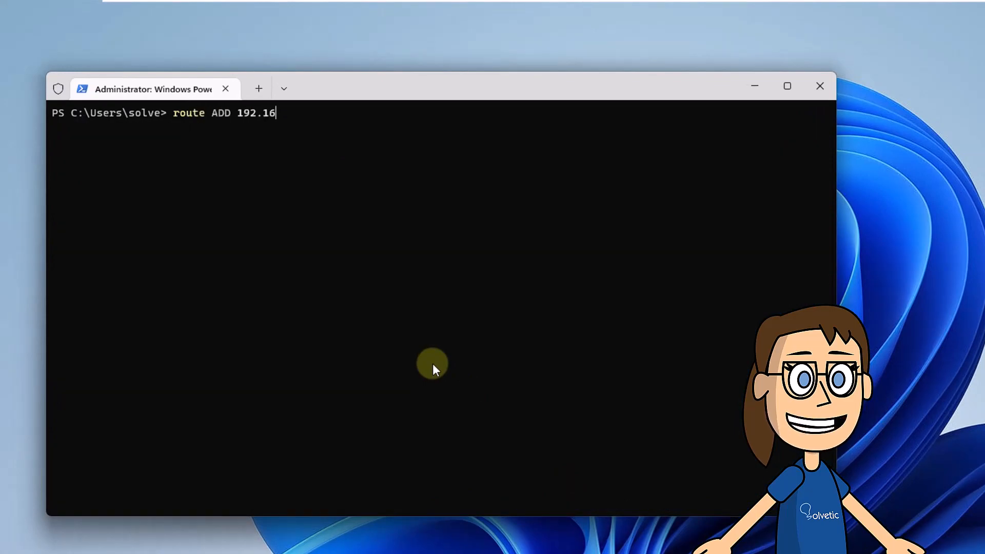
{"action": "type", "text": "8.10.51"}
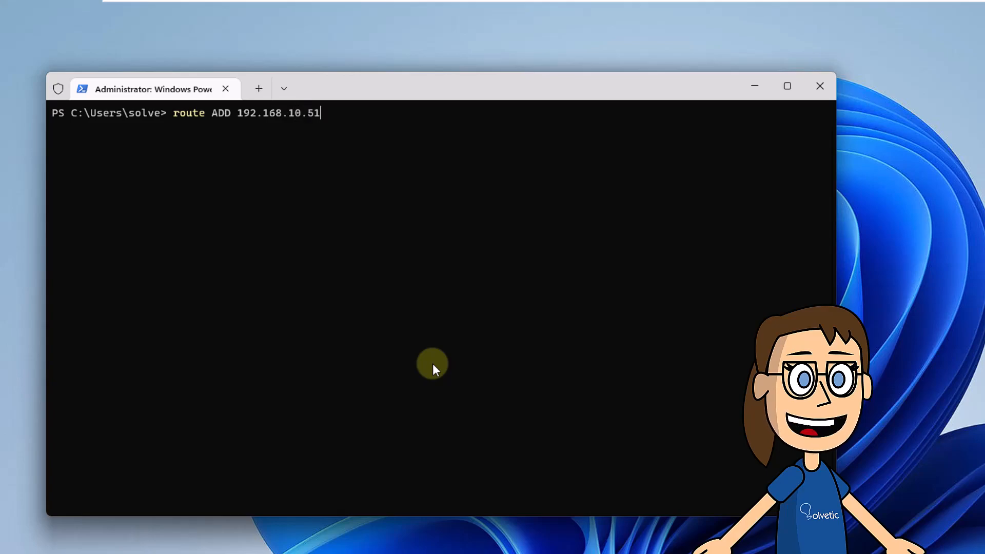
{"action": "type", "text": "MAS"}
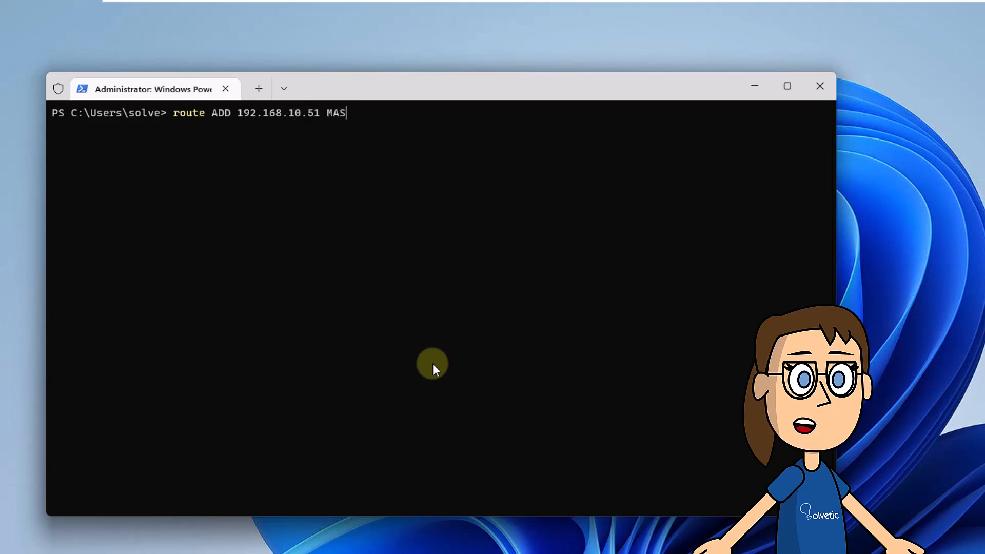
{"action": "type", "text": "K 255.255.255.255 192."}
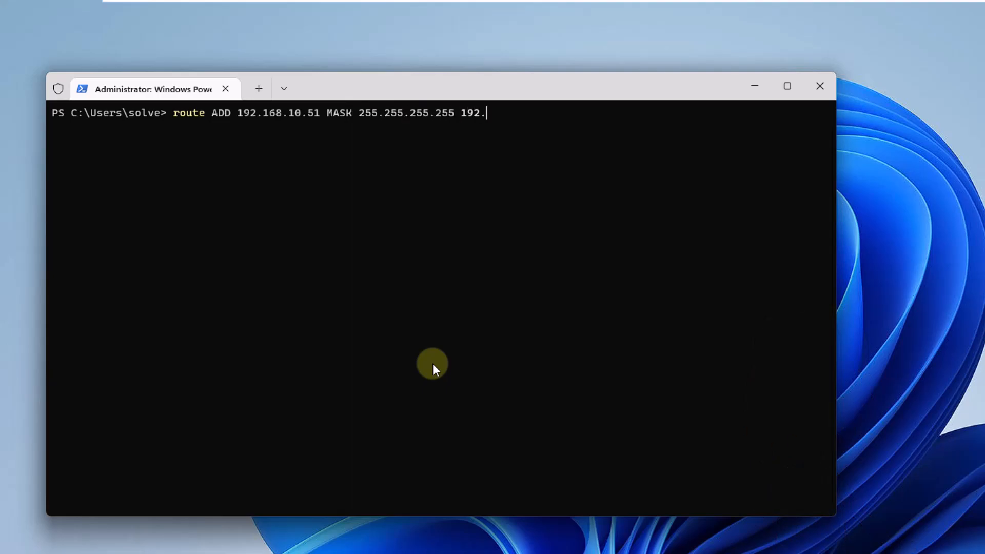
{"action": "type", "text": "168.10.1"}
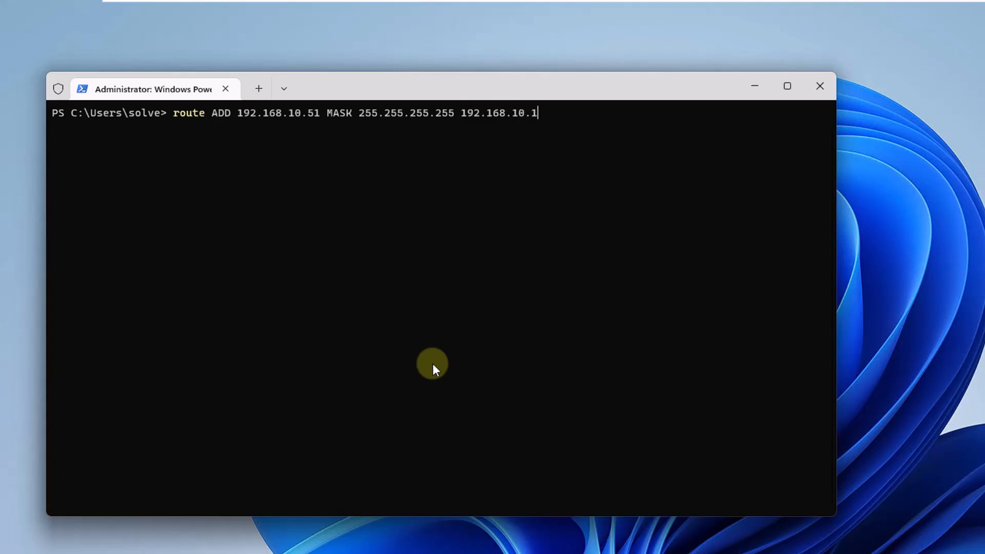
{"action": "mouse_move", "coordinate": [432, 364]}
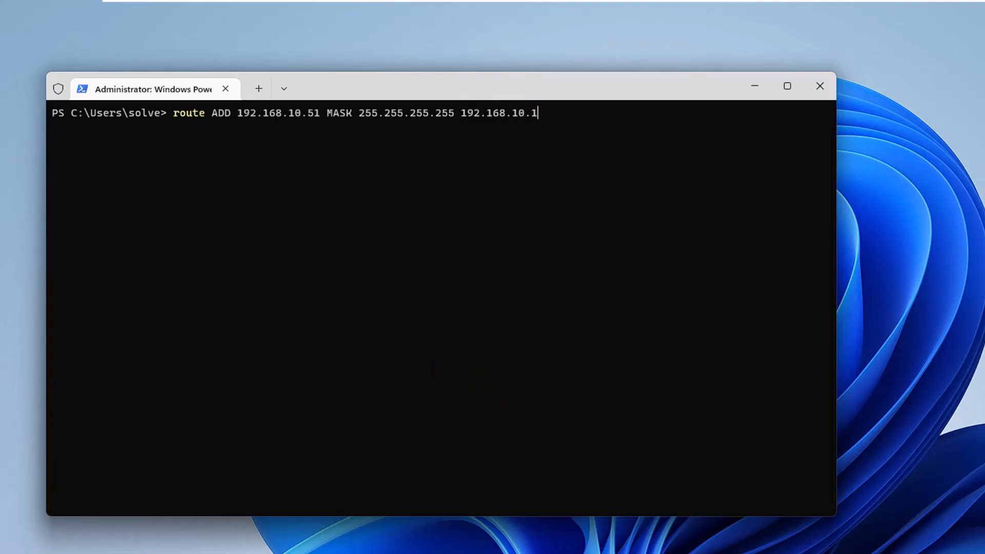
{"action": "key", "text": "Return"}
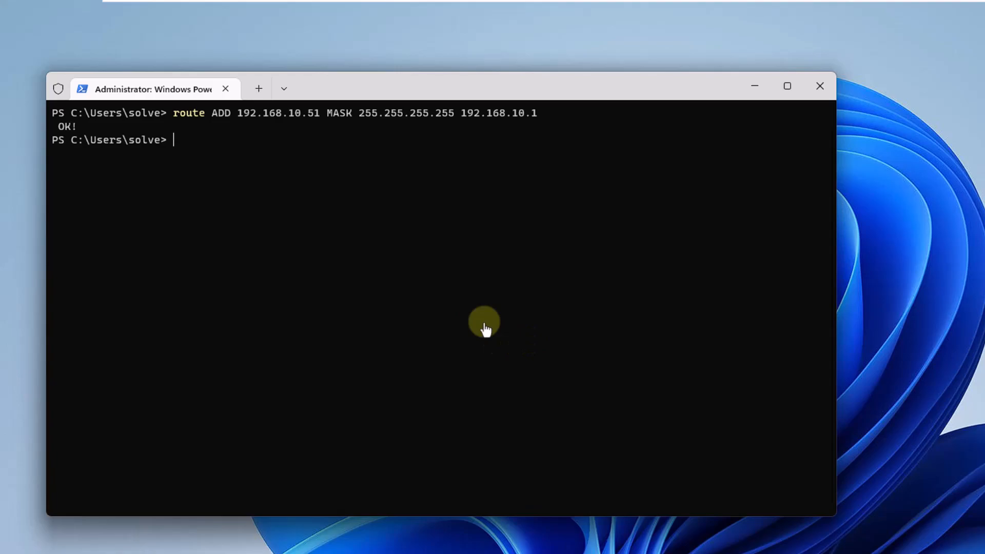
{"action": "mouse_move", "coordinate": [464, 264]}
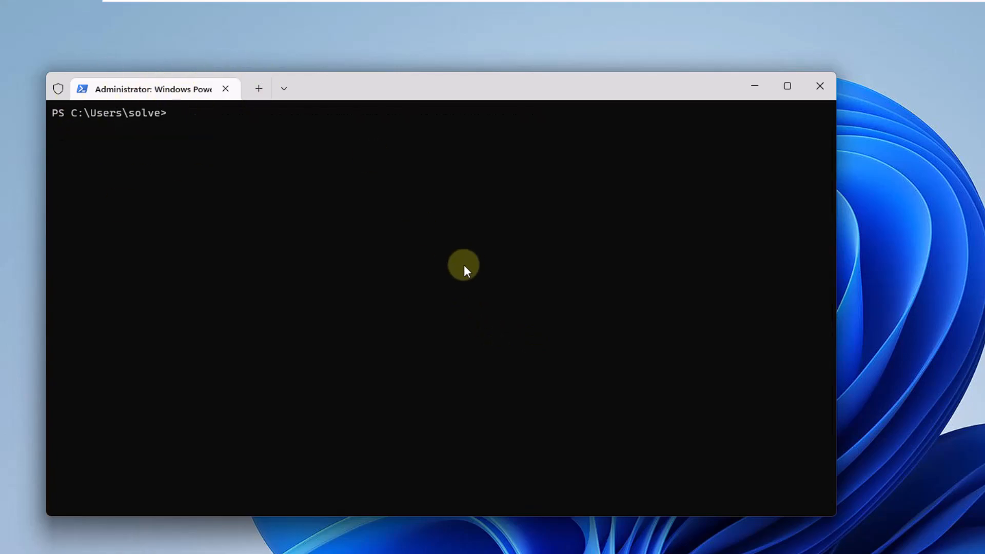
Run route print to find the 192.168.10.51 entry among IPv4 Active Routes.
{"action": "type", "text": "route pr"}
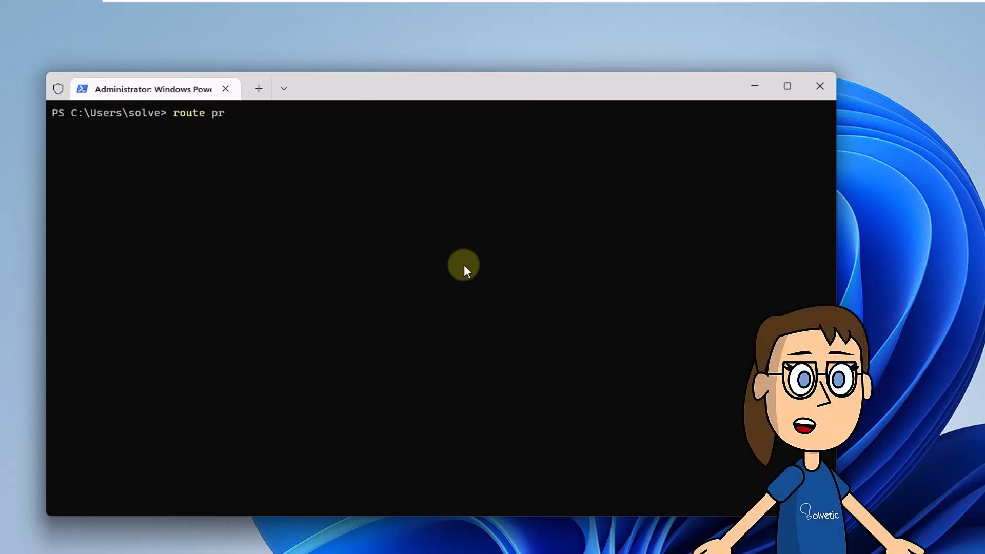
{"action": "type", "text": "int"}
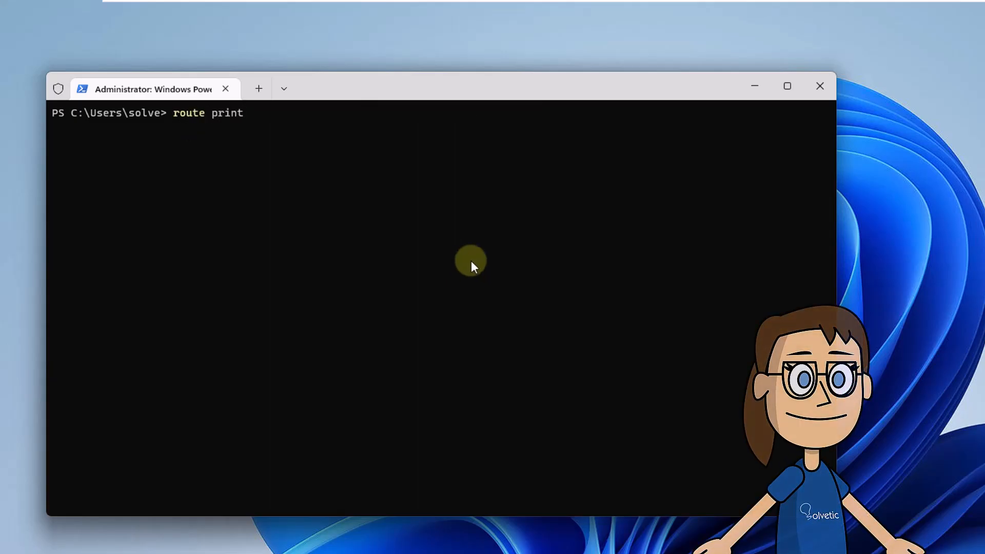
{"action": "key", "text": "Return"}
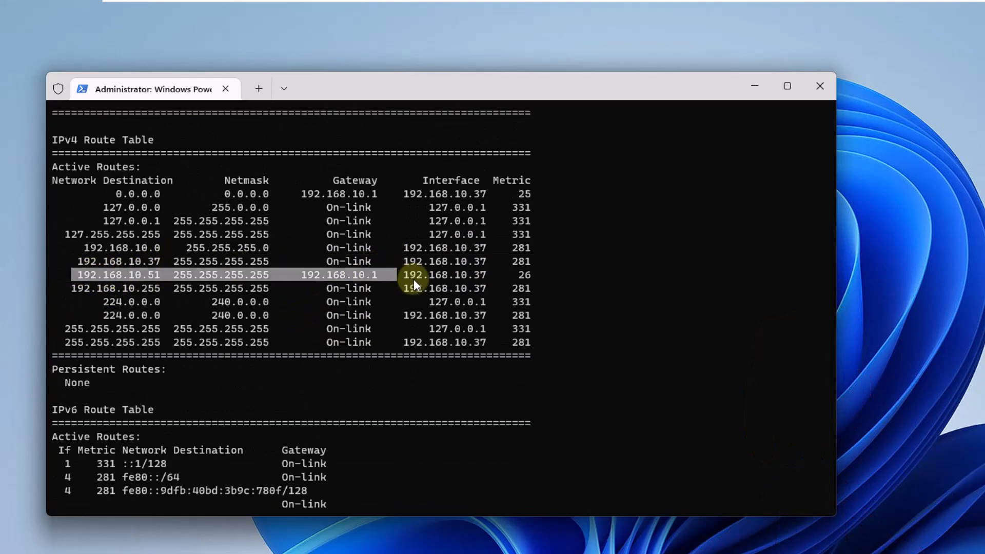
{"action": "mouse_move", "coordinate": [156, 238]}
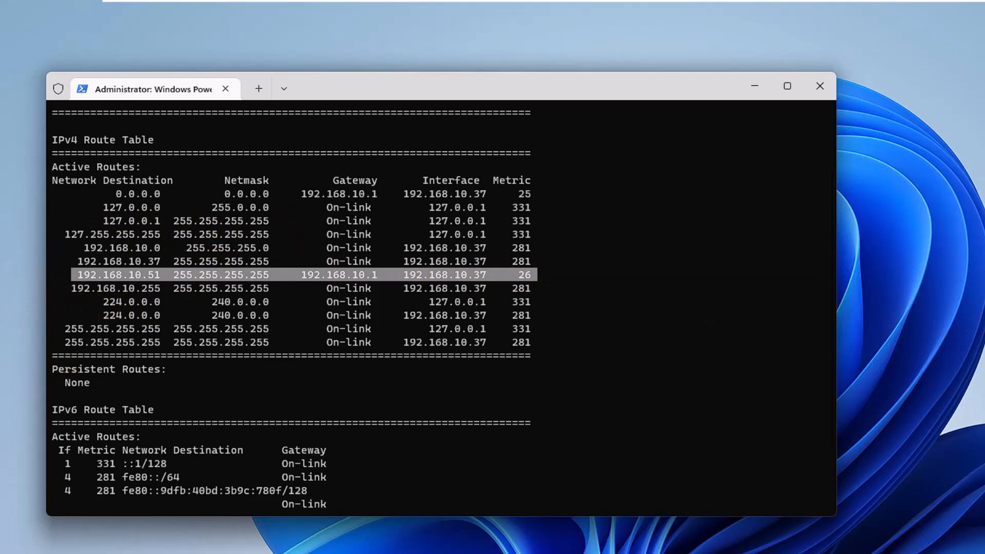
{"action": "mouse_move", "coordinate": [638, 348]}
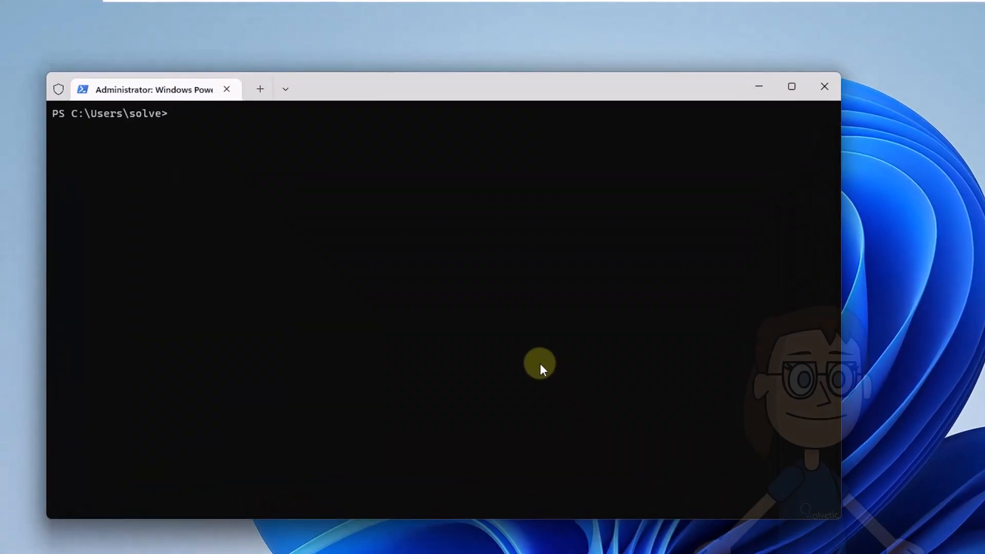
Run route -p ADD 178.33.118.246 MASK 255.255.255.255 178.33.118.1.
{"action": "type", "text": "route"}
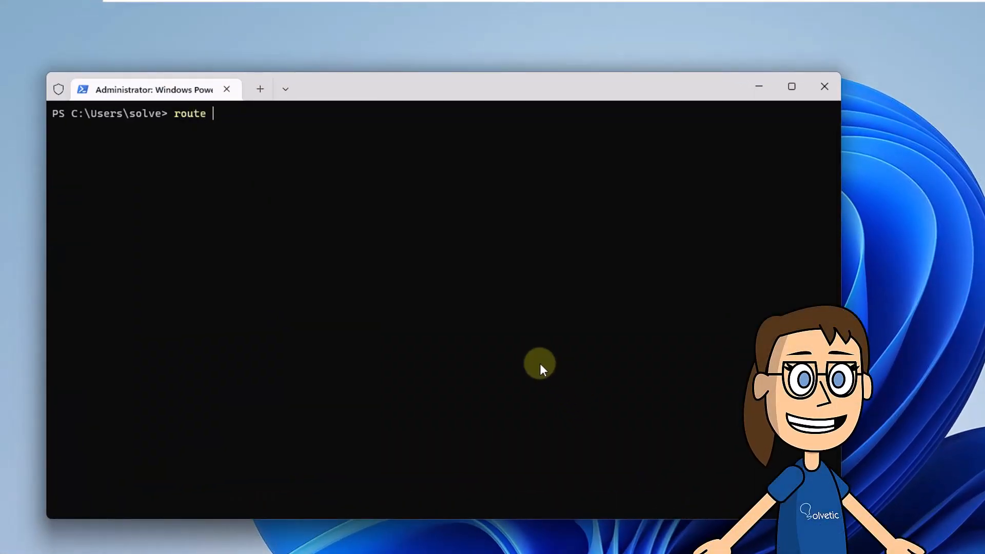
{"action": "type", "text": "-p ADD"}
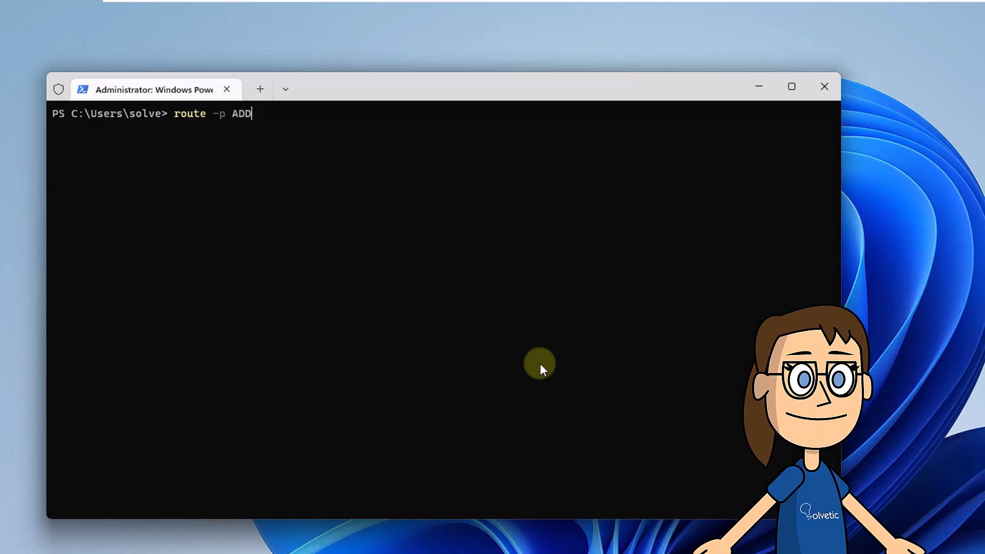
{"action": "type", "text": "178."}
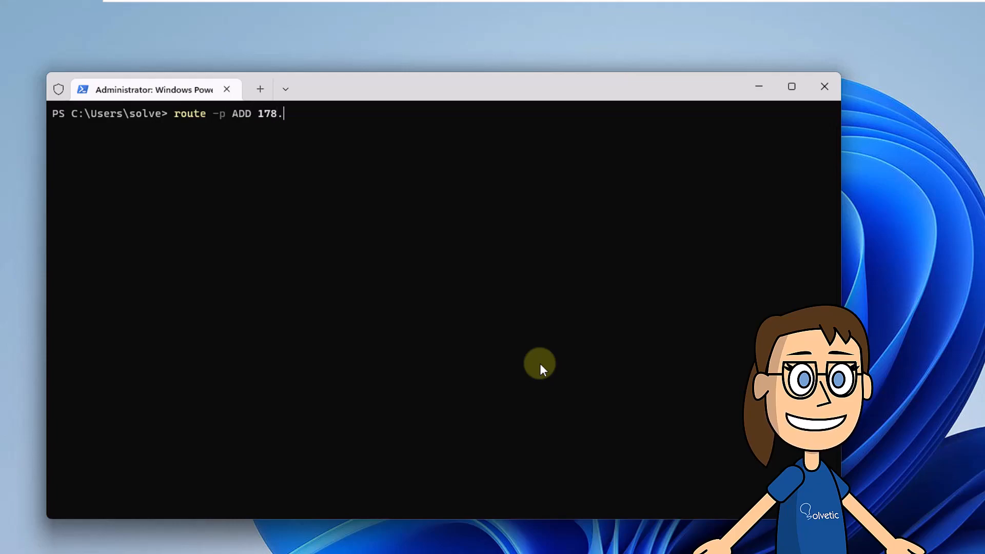
{"action": "type", "text": "33.118.246 M"}
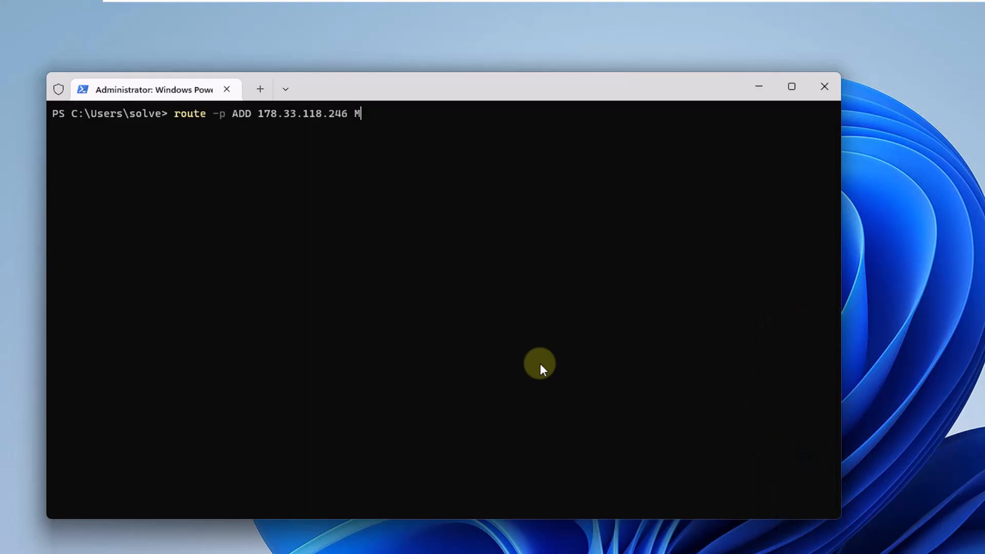
{"action": "type", "text": "ASK 25"}
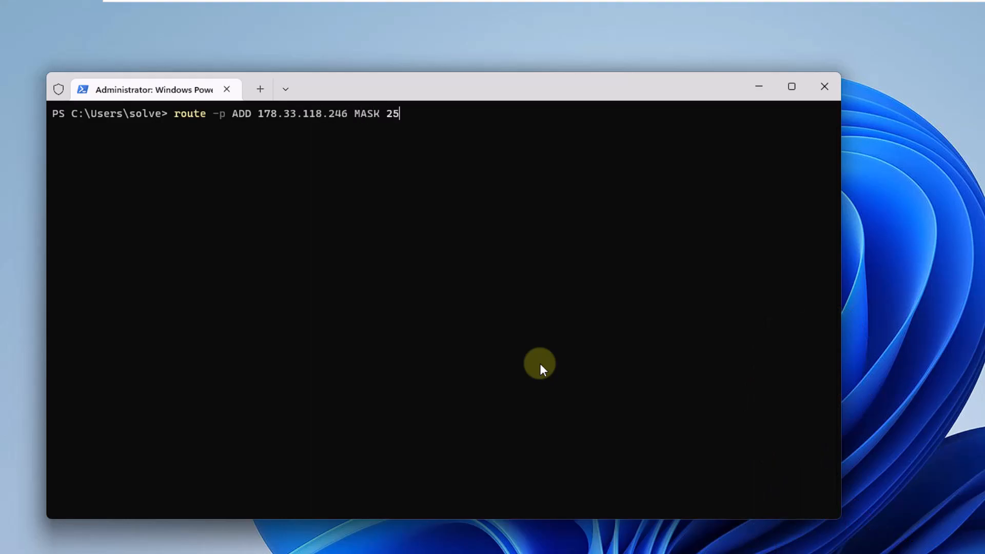
{"action": "type", "text": "5.255.255.255 178"}
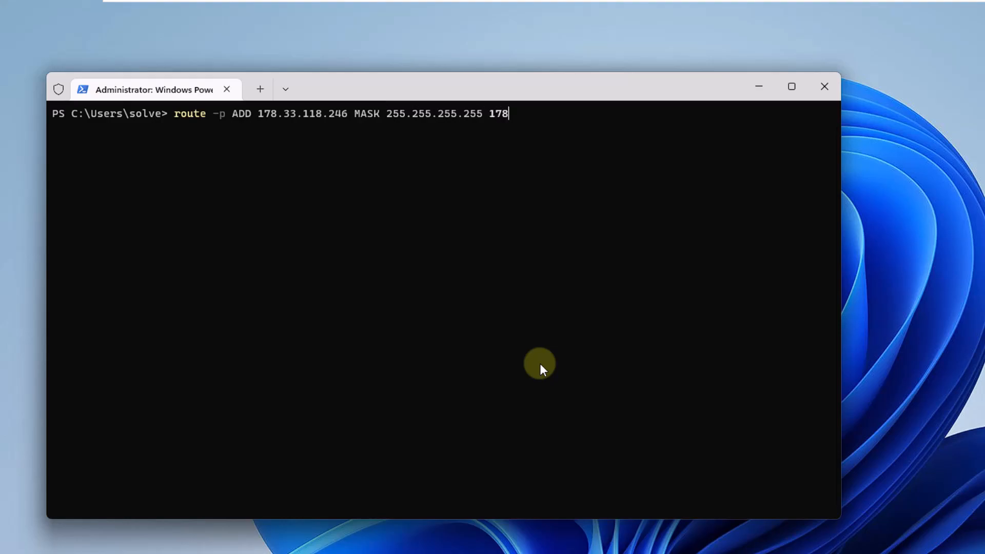
{"action": "type", "text": ".33."}
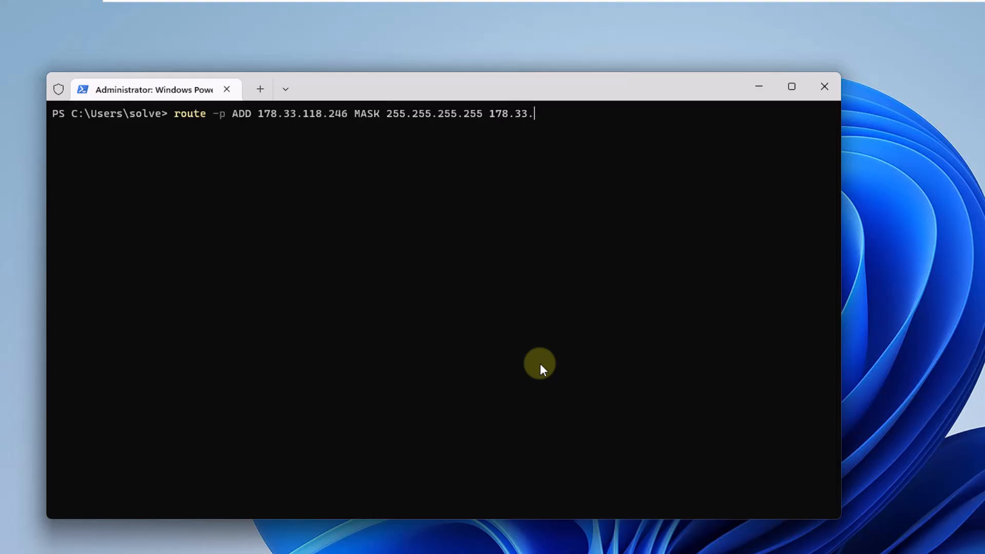
{"action": "type", "text": "118.1"}
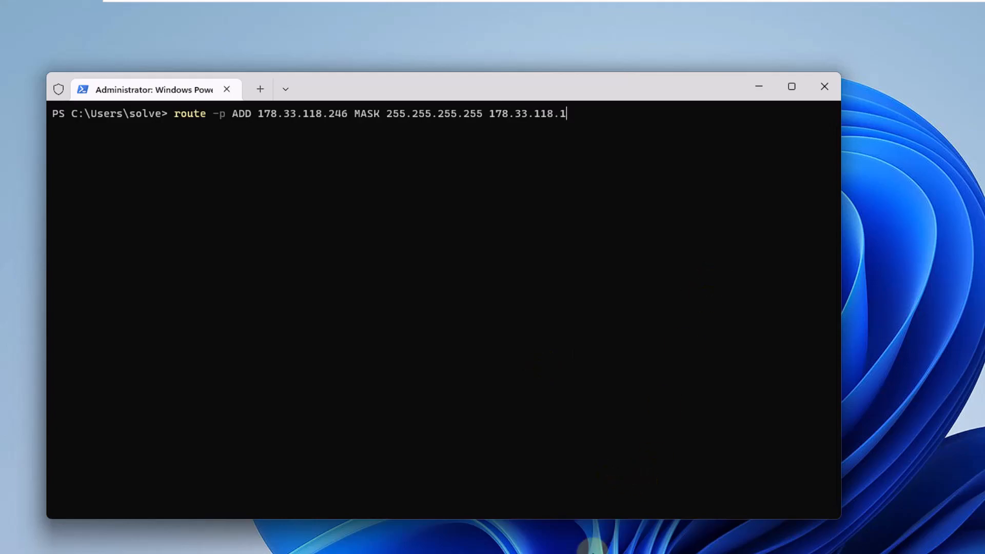
{"action": "key", "text": "Return"}
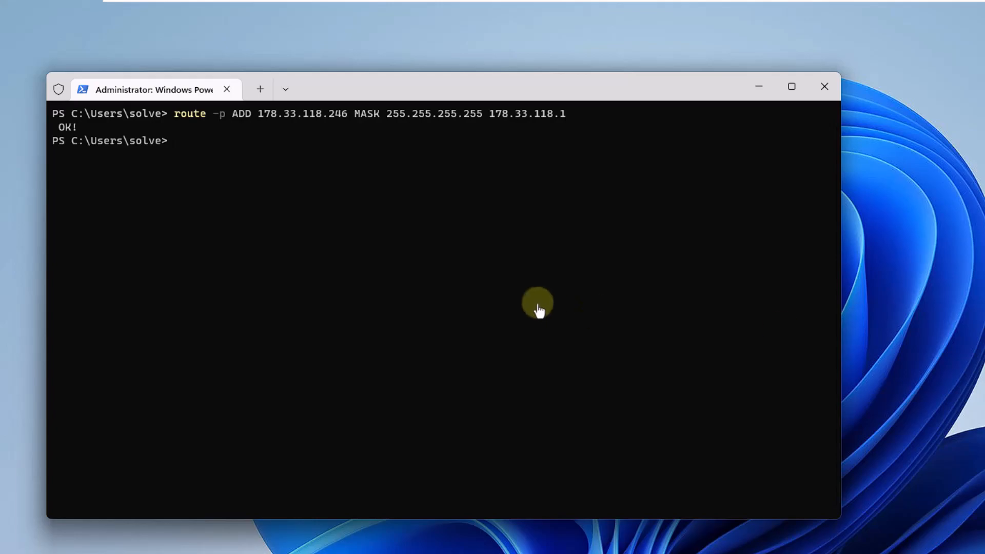
{"action": "mouse_move", "coordinate": [286, 258]}
{"action": "type", "text": "route"}
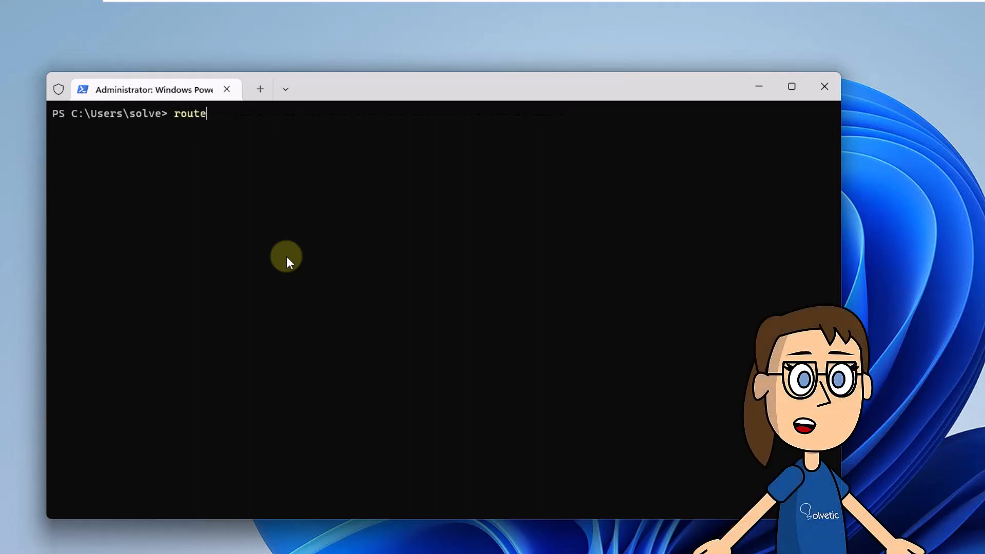
Run route print to verify 178.33.118.246 under Persistent Routes, then clear the console.
{"action": "type", "text": "print"}
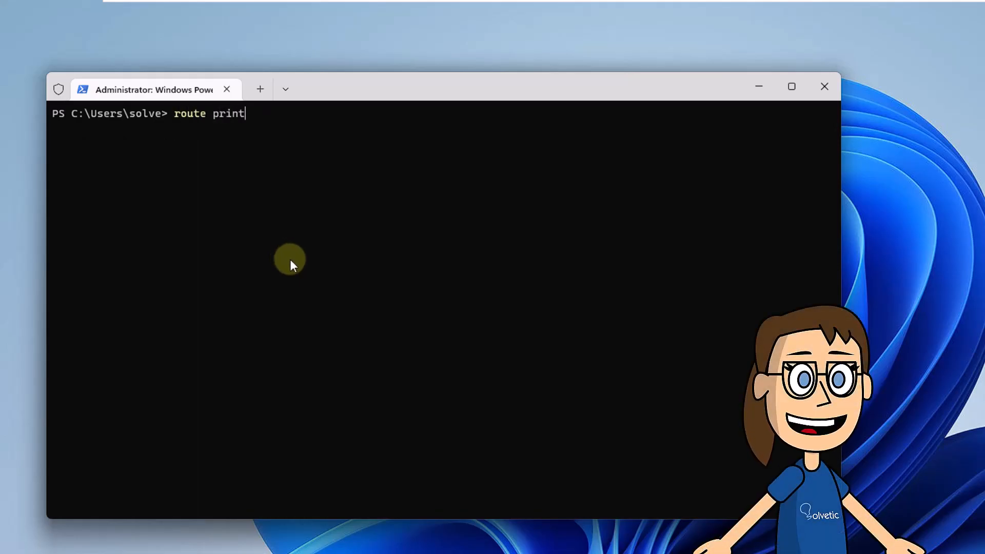
{"action": "key", "text": "Return"}
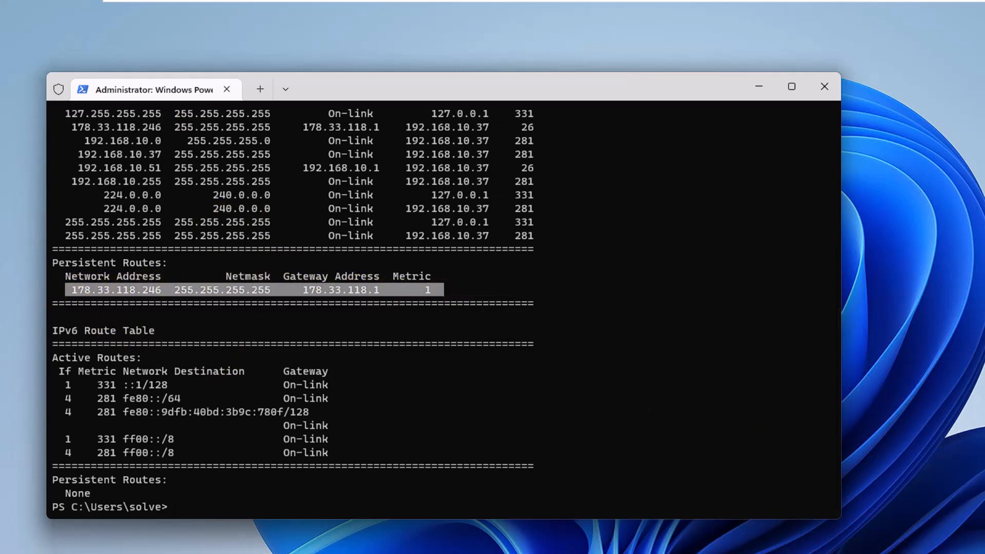
{"action": "mouse_move", "coordinate": [217, 238]}
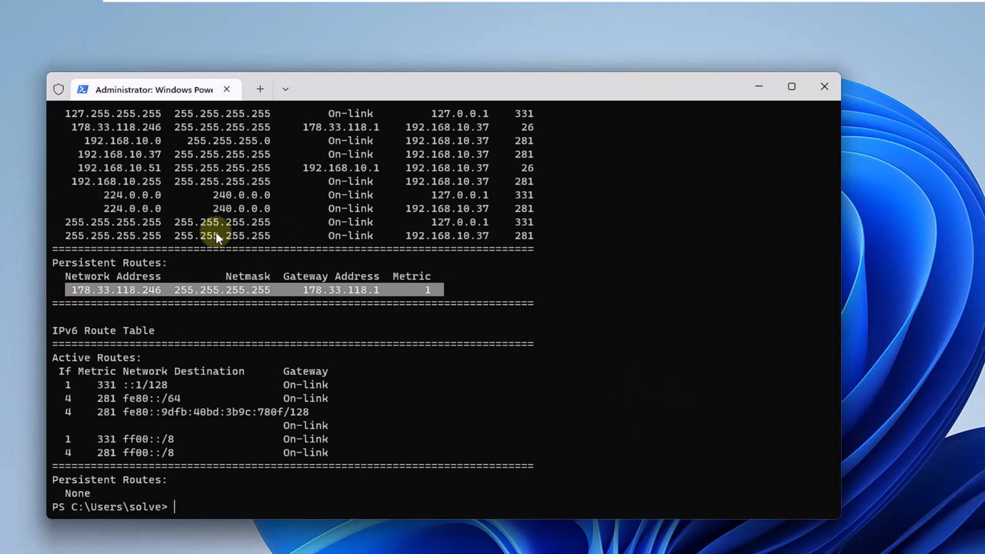
{"action": "type", "text": "cl"}
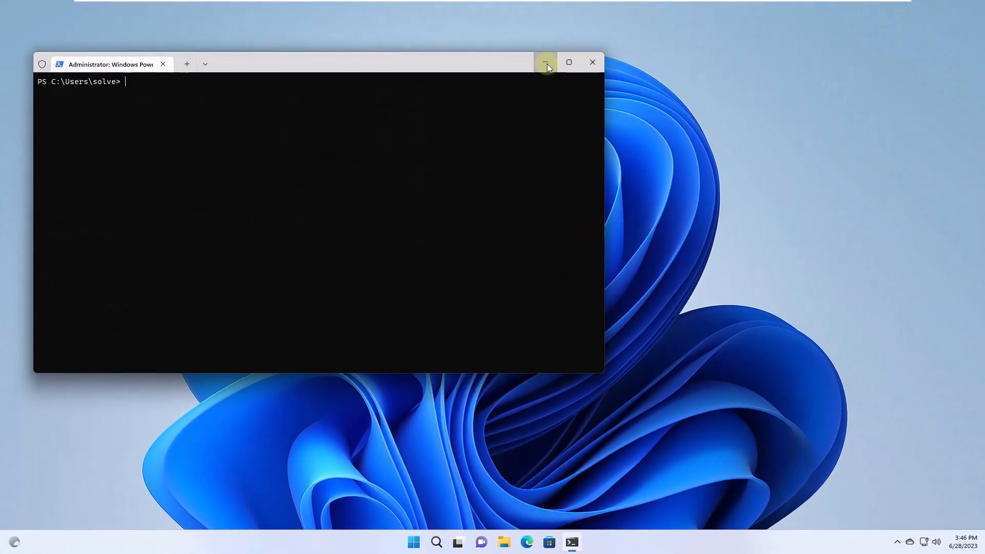
{"action": "left_click", "coordinate": [546, 62]}
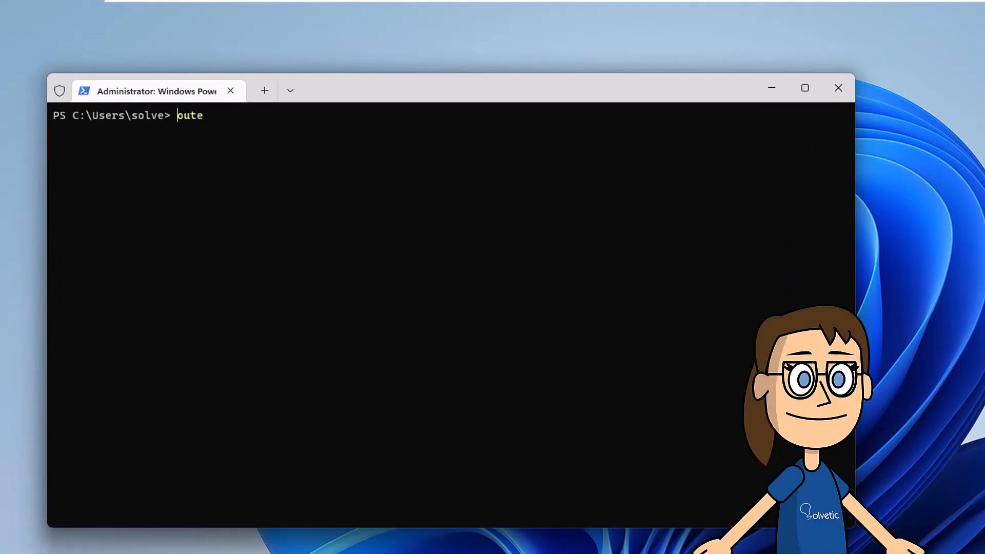
Run route delete 178.33.118.246, confirm OK!, then clear the console.
{"action": "type", "text": "route delete"}
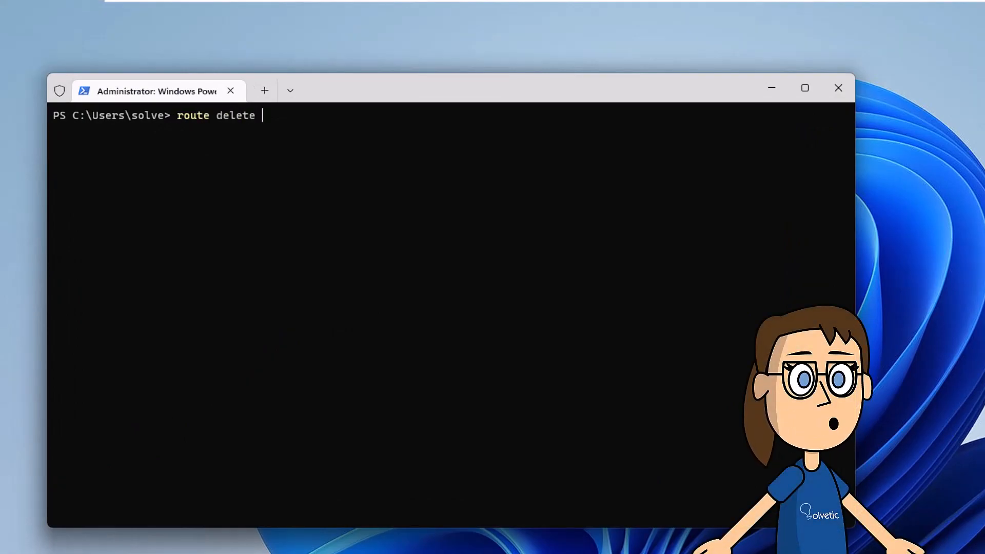
{"action": "type", "text": "178."}
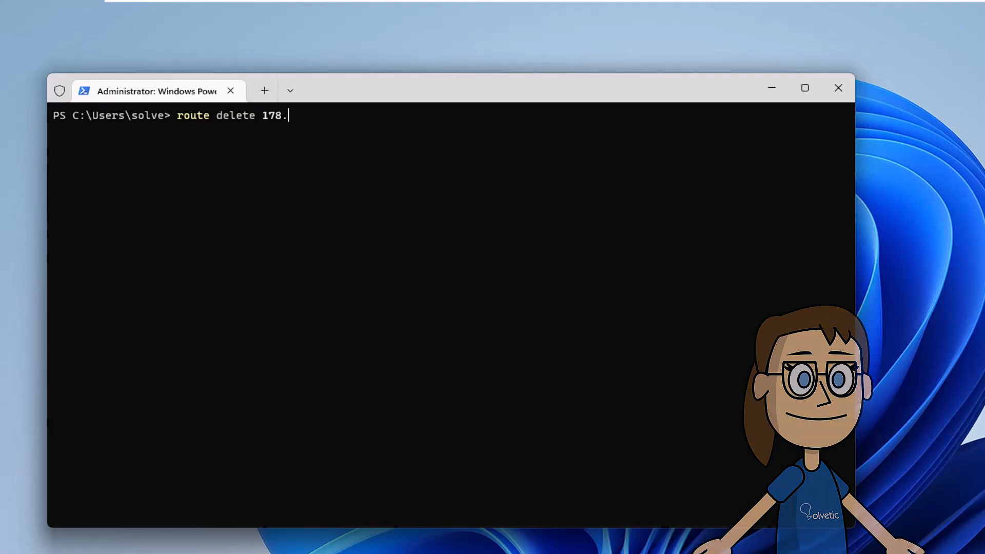
{"action": "type", "text": "33.118."}
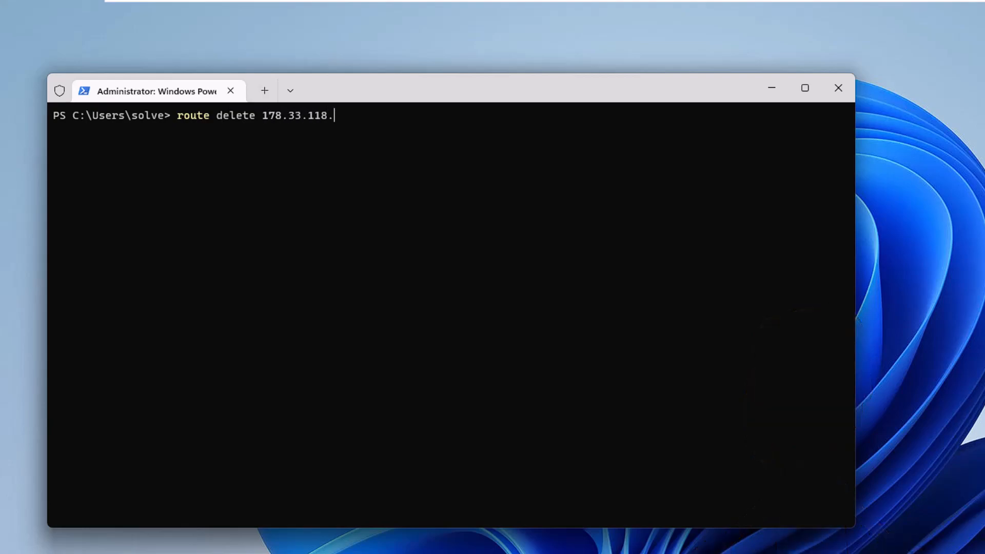
{"action": "type", "text": "246"}
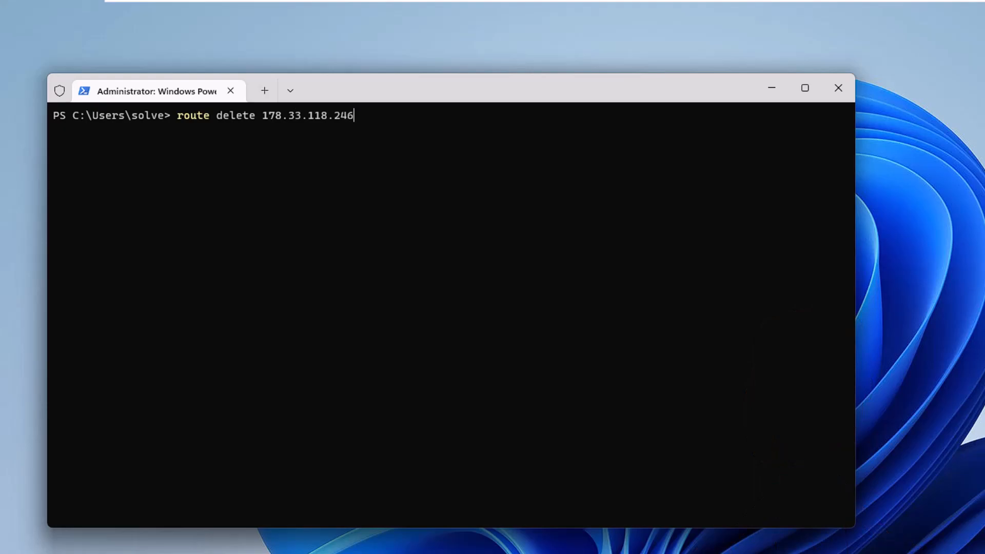
{"action": "key", "text": "Return"}
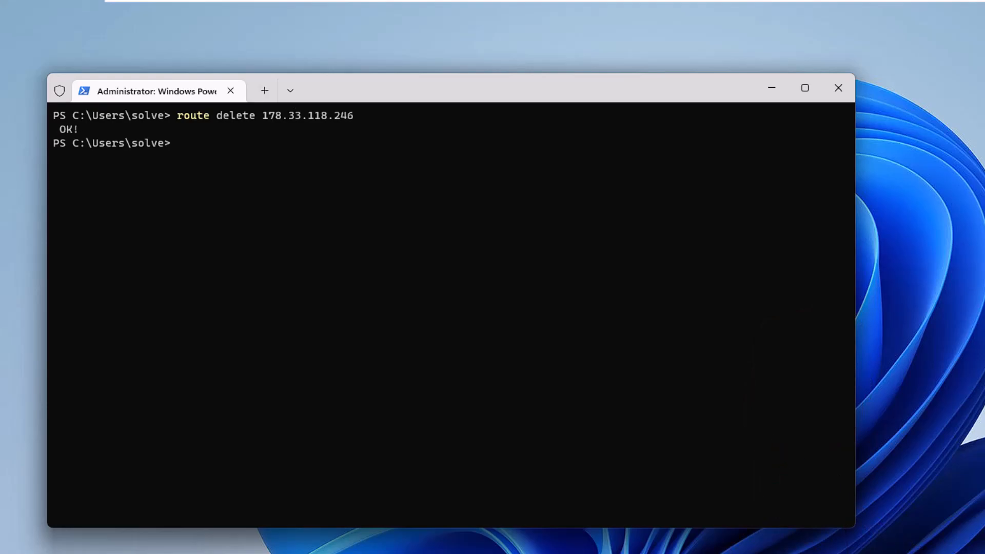
{"action": "mouse_move", "coordinate": [260, 219]}
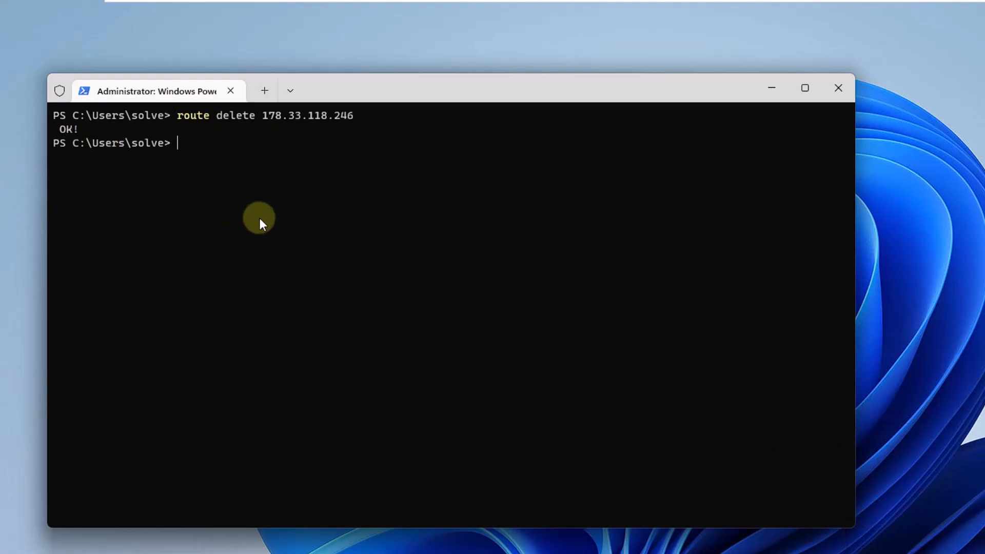
{"action": "type", "text": "cle"}
{"action": "type", "text": "rou"}
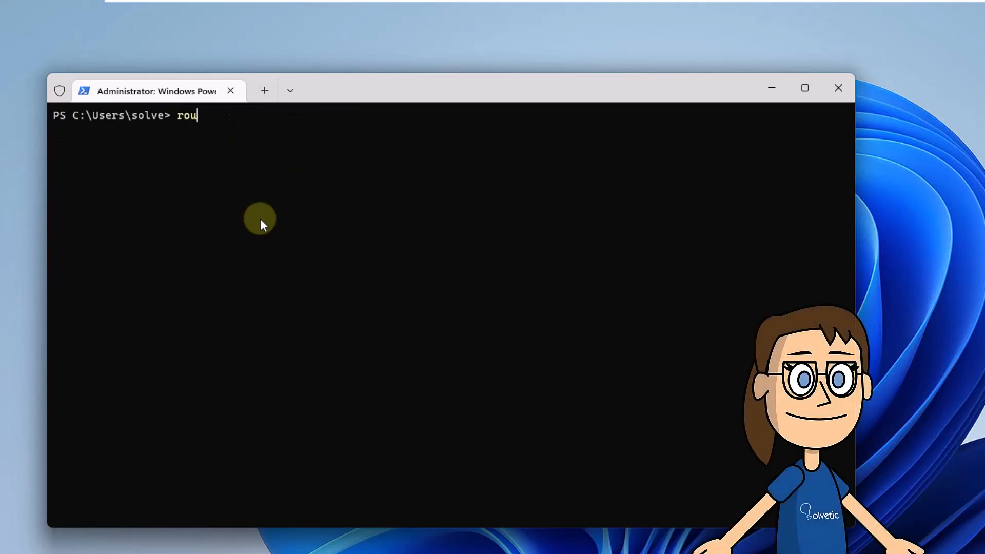
Run route print to confirm Persistent Routes reads None, then start clearing the console.
{"action": "type", "text": "te print"}
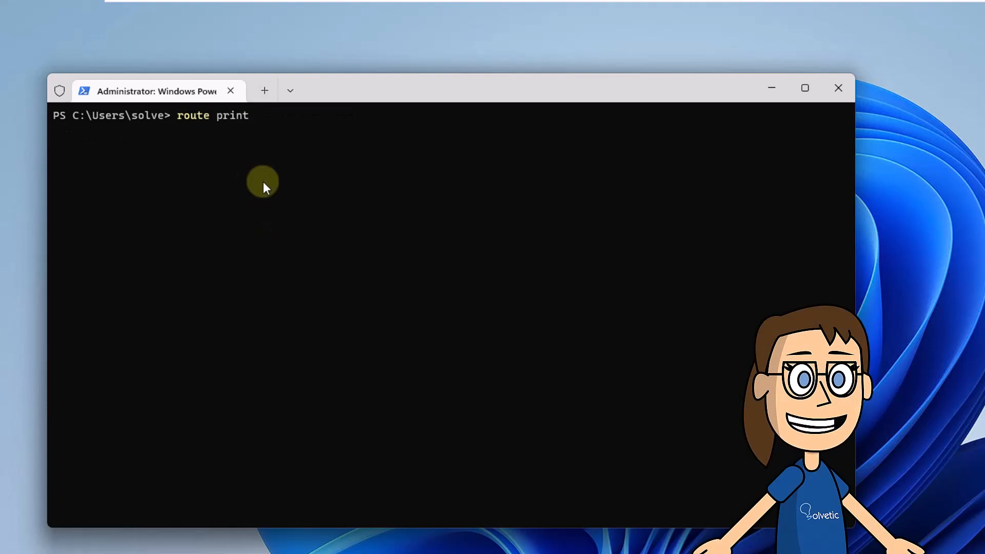
{"action": "key", "text": "Return"}
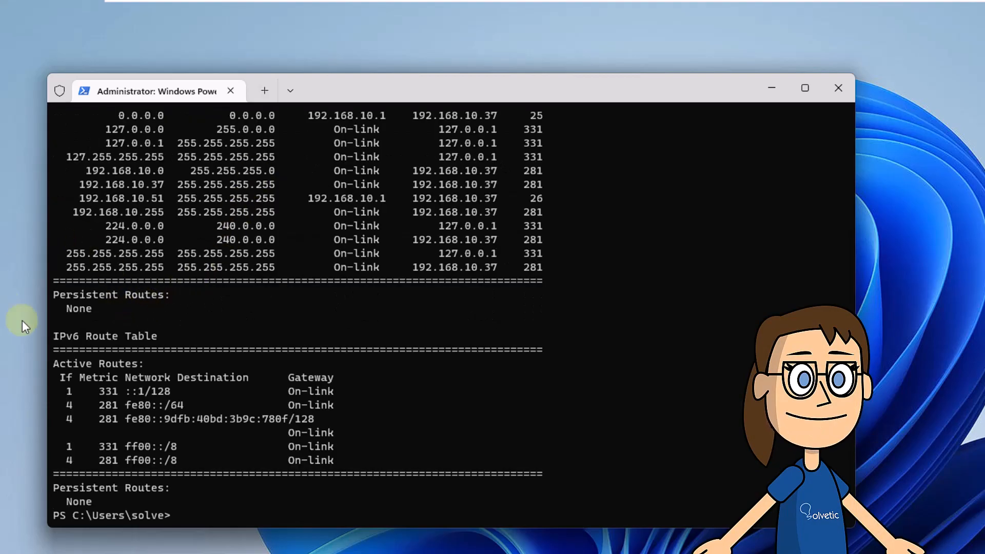
{"action": "mouse_move", "coordinate": [392, 386]}
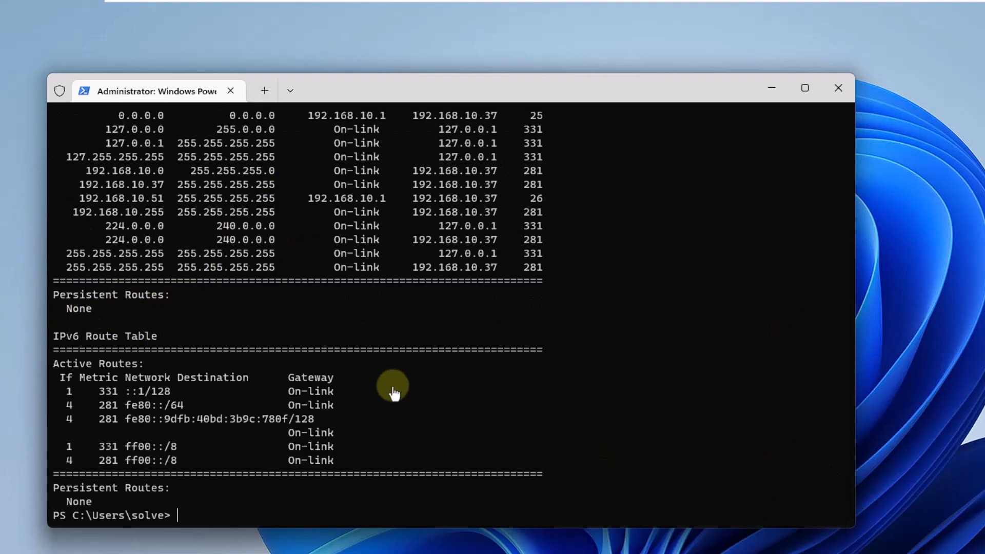
{"action": "type", "text": "cl"}
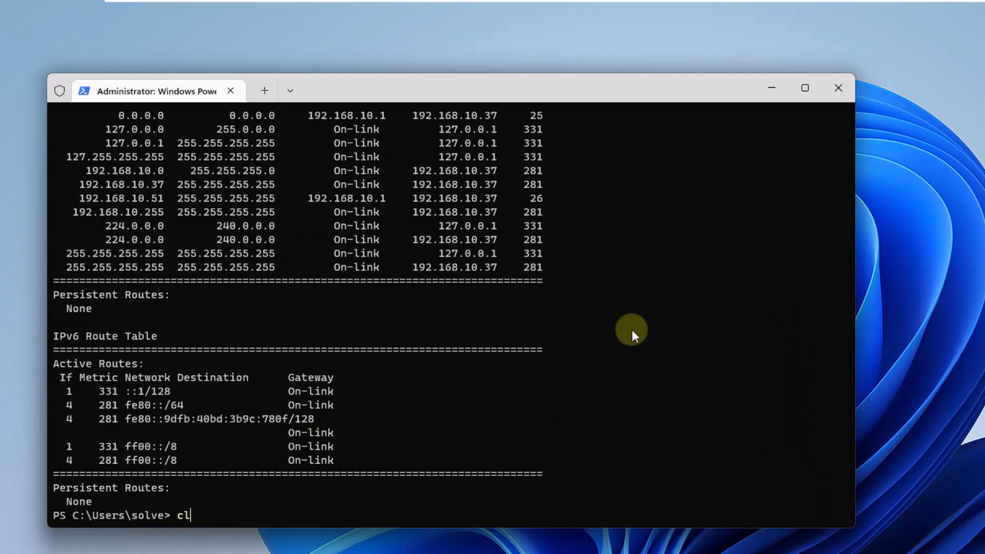